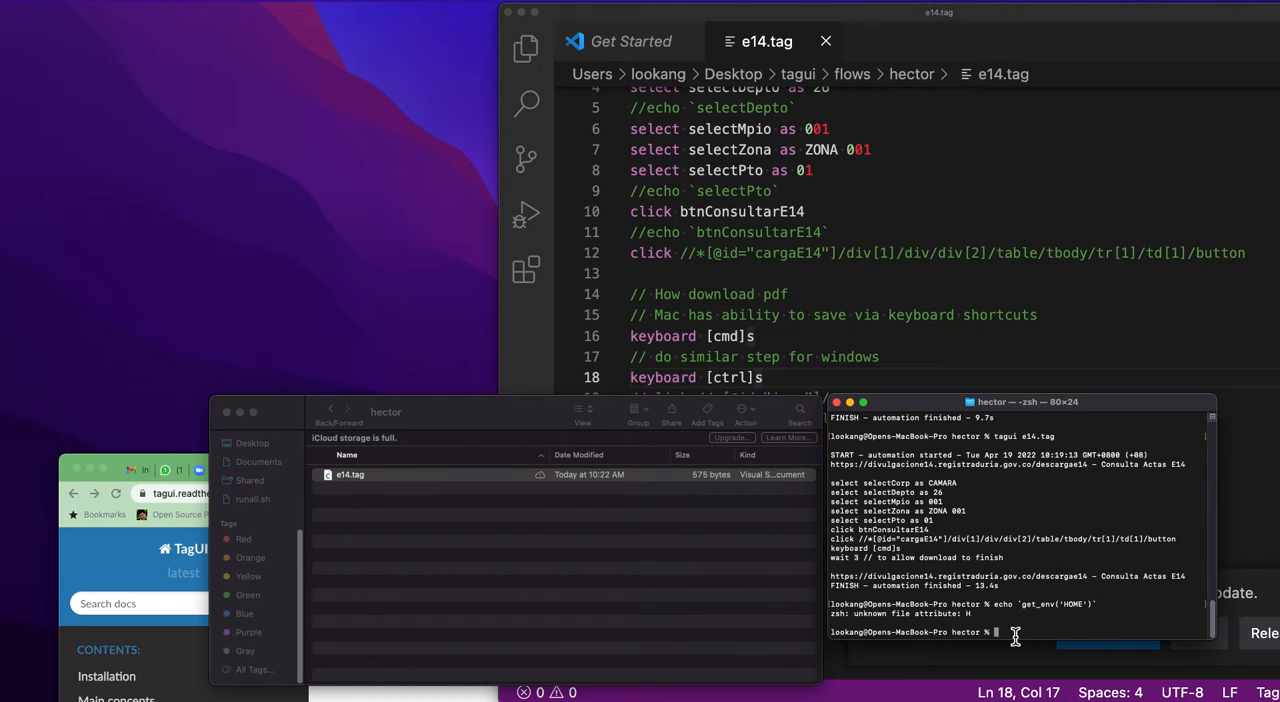
- Run the e14.tag flow with the command 'tagui e14.tag' from the hector folder
text(tagui e14.tag)
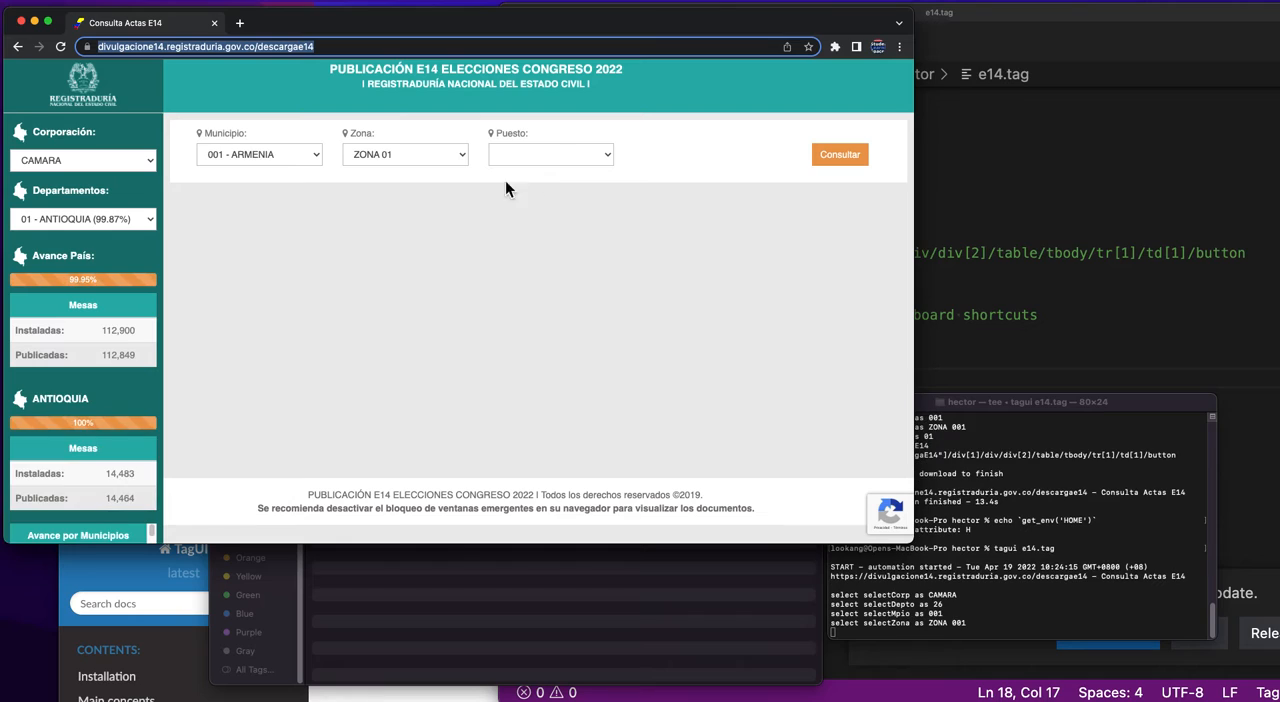
- Watch the flow select CAMARA, Antioquia, 001 - ARMENIA and ZONA 01 on the E14 page
click(840, 154)
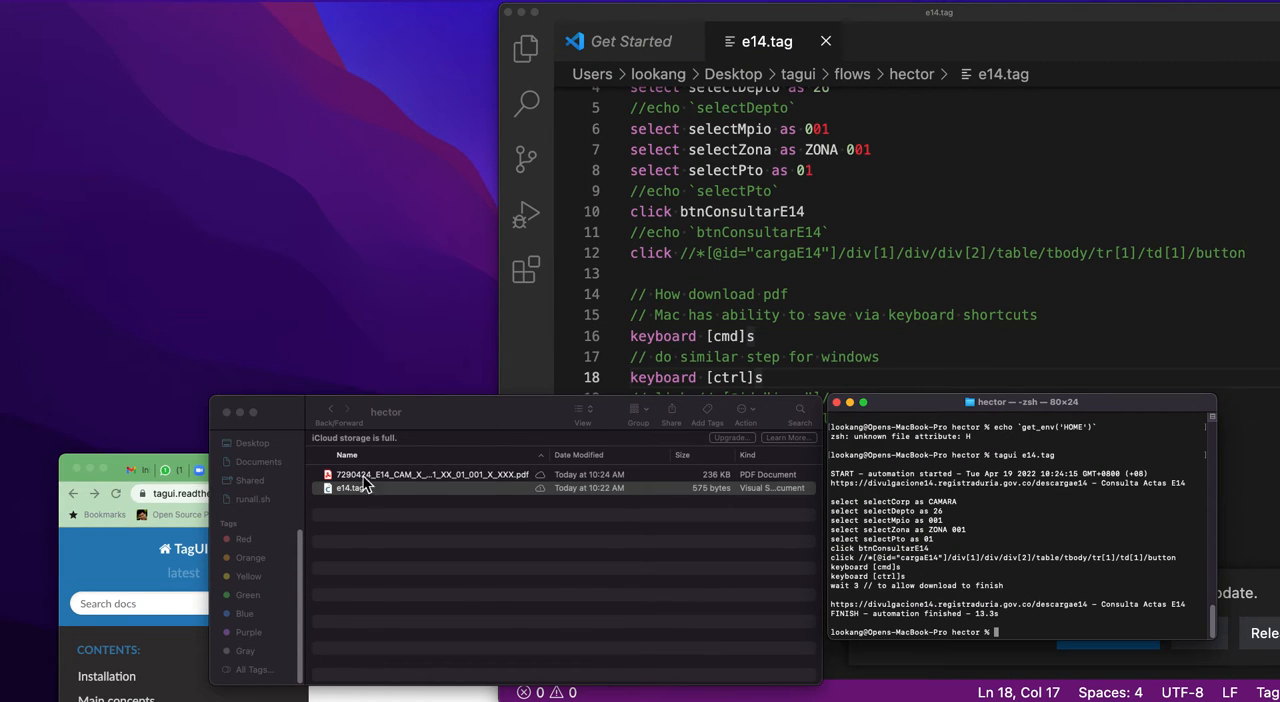
mouse_move(358, 501)
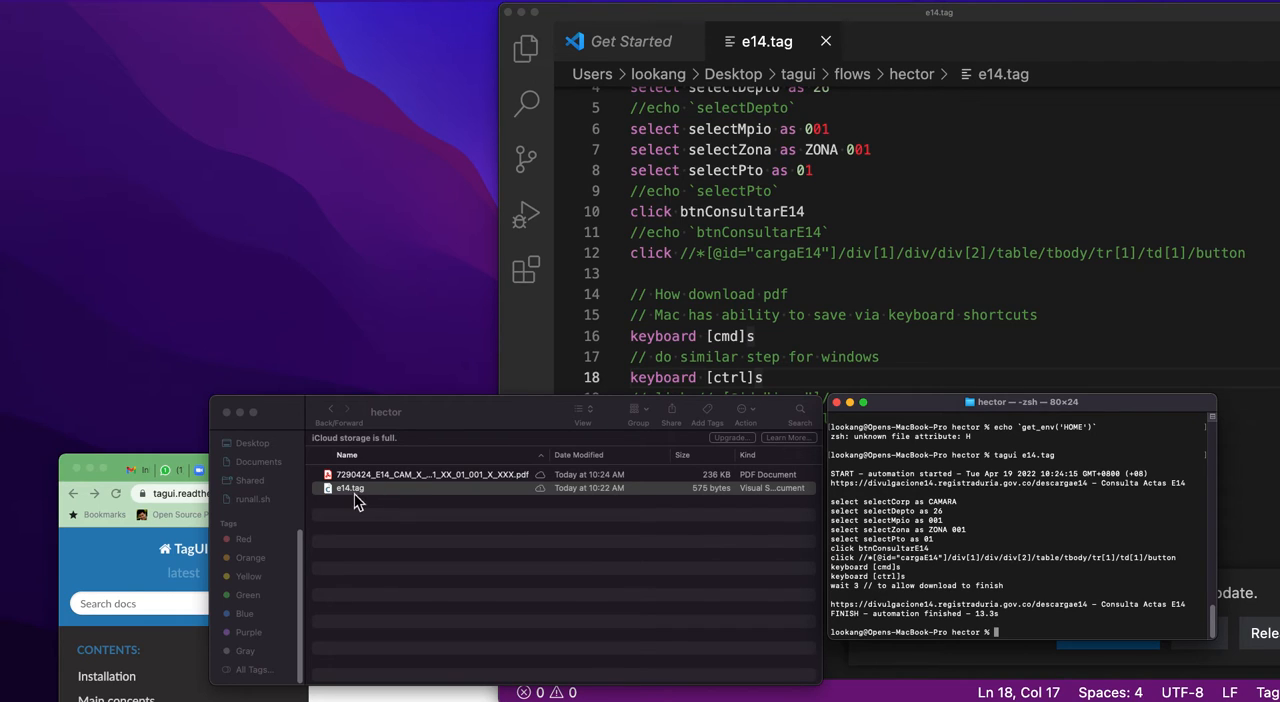
- Select the new 236 KB E14 CAMARA PDF listed above e14.tag in Finder
click(430, 471)
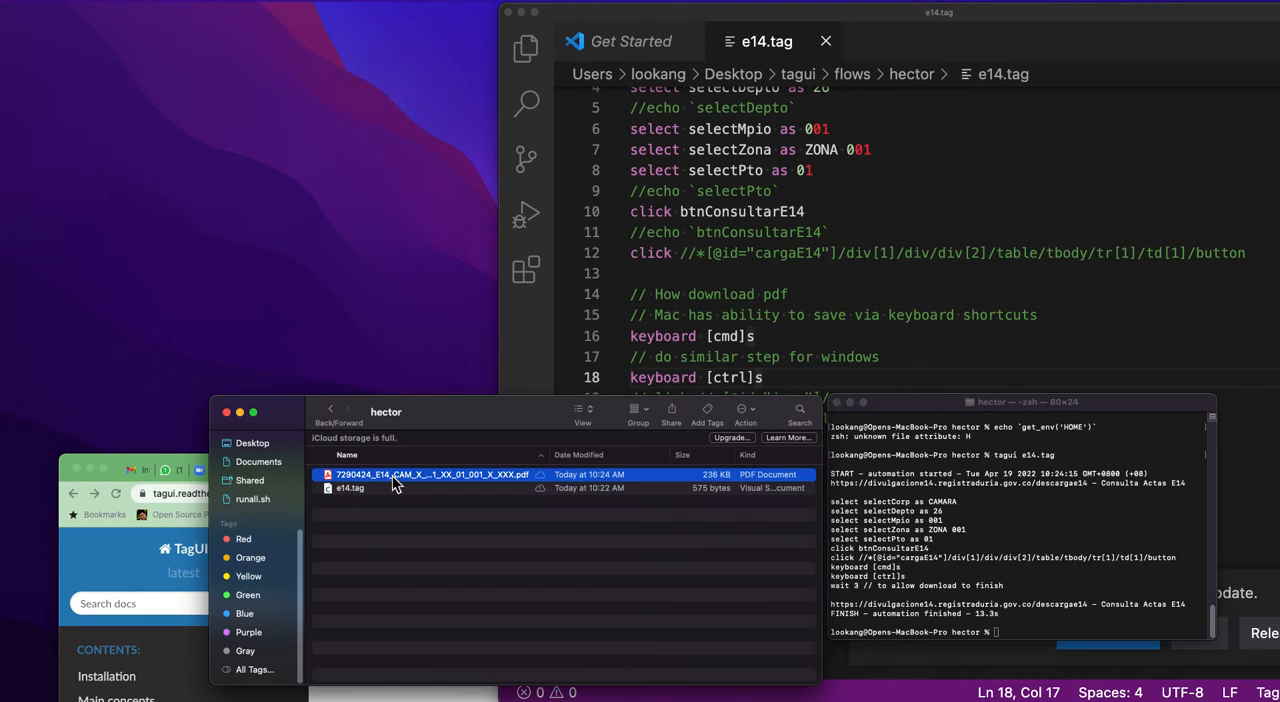